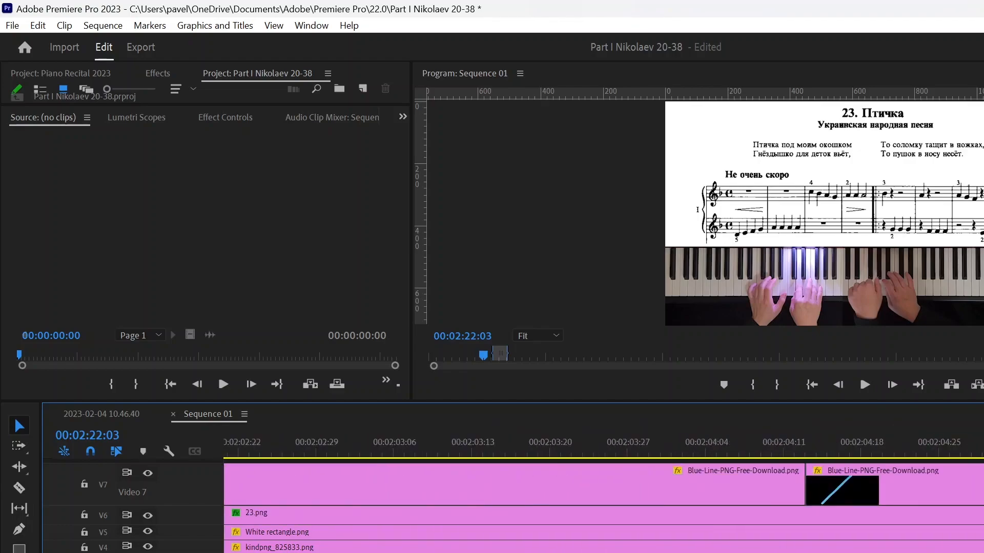
Scroll the timeline left to the start of Sequence 01, showing 20.png and its blue line clips
scroll("left", 3)
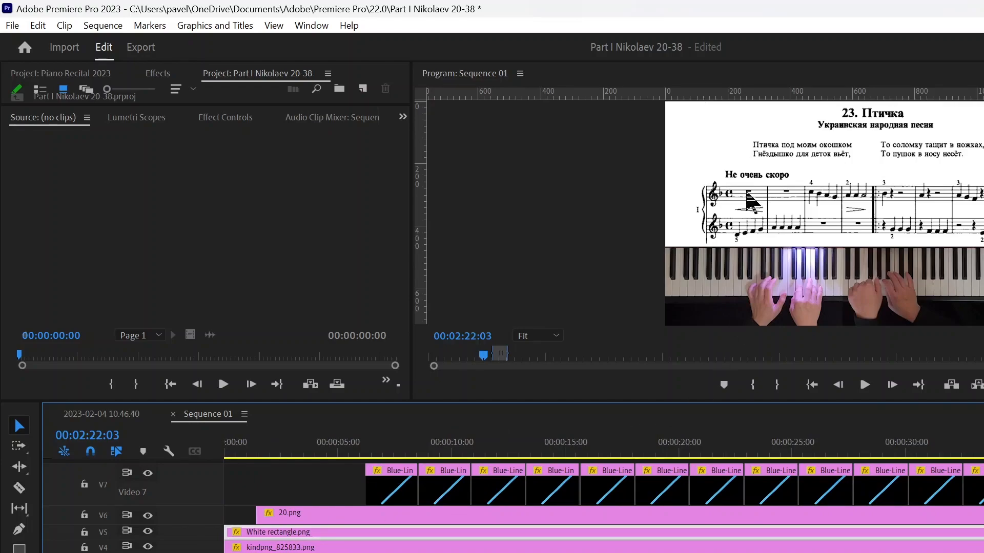
mouse_move(636, 330)
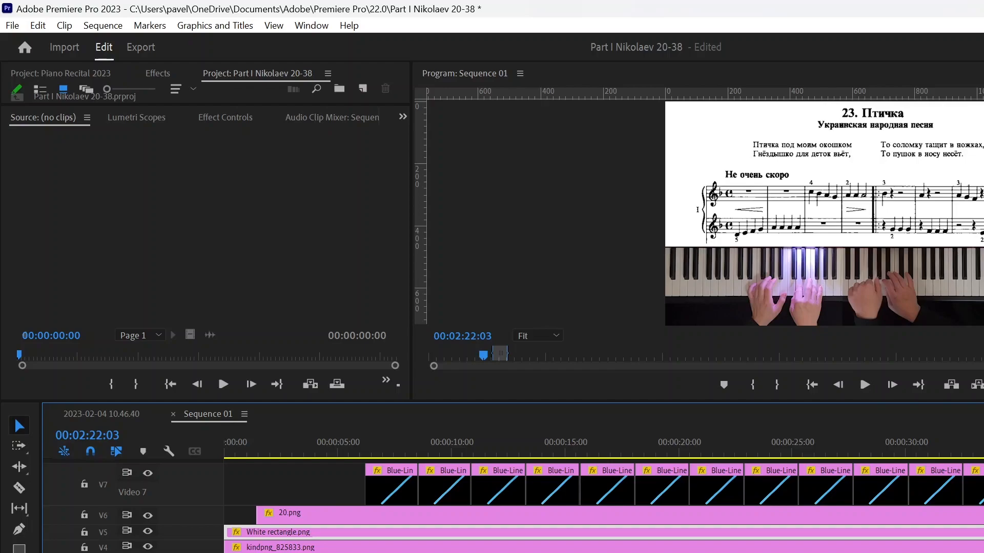
mouse_move(698, 301)
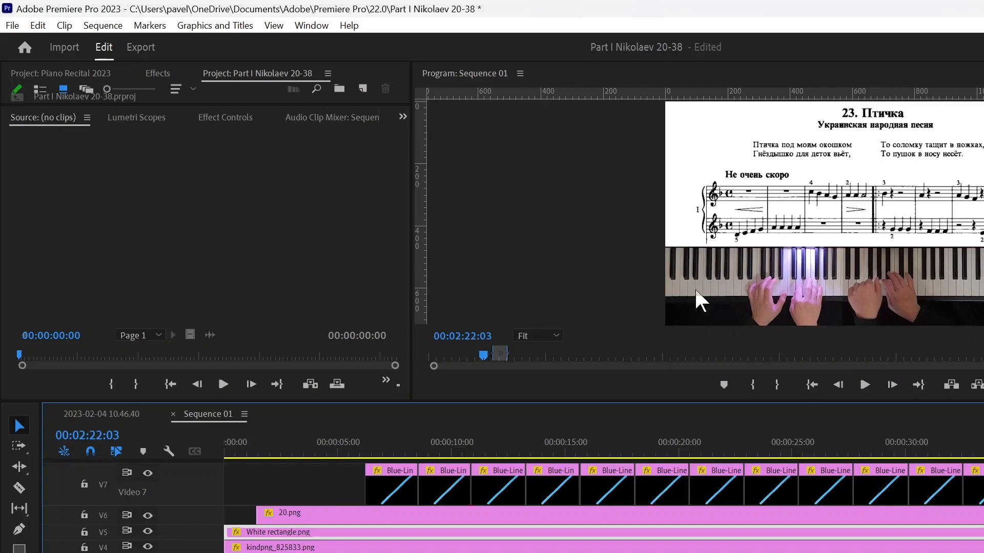
mouse_move(679, 288)
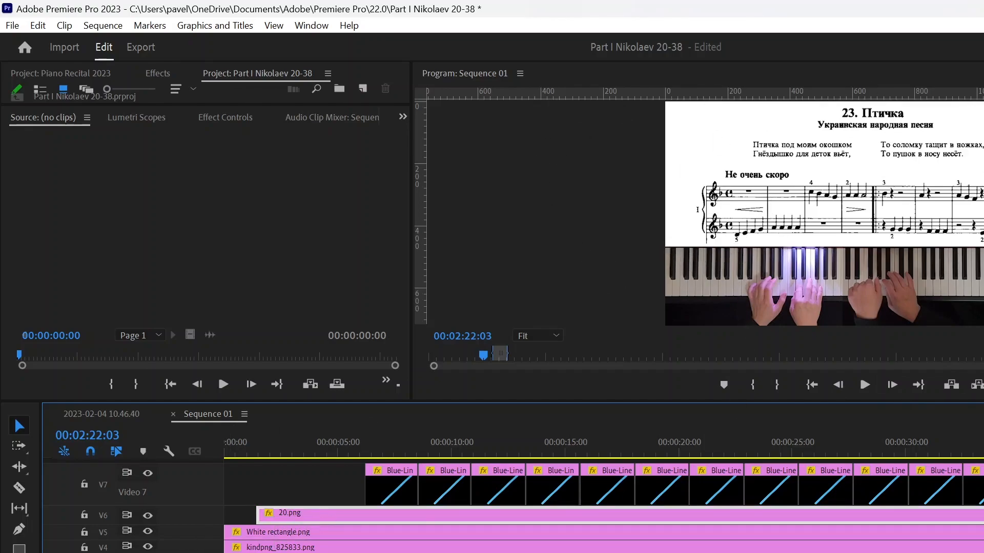
Scrub the playhead through piece 20 'Kazachok' to preview its blue measure line
left_click(338, 452)
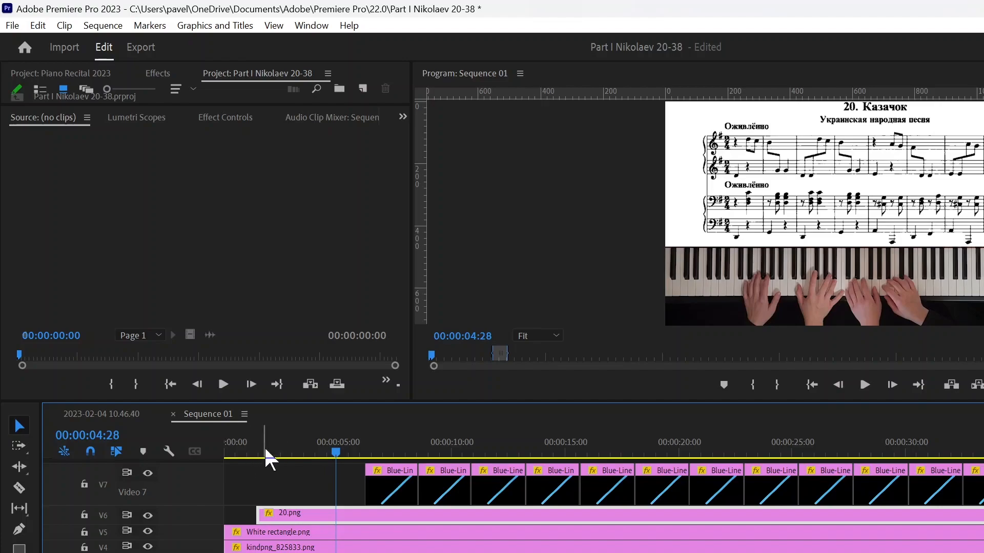
left_click(290, 452)
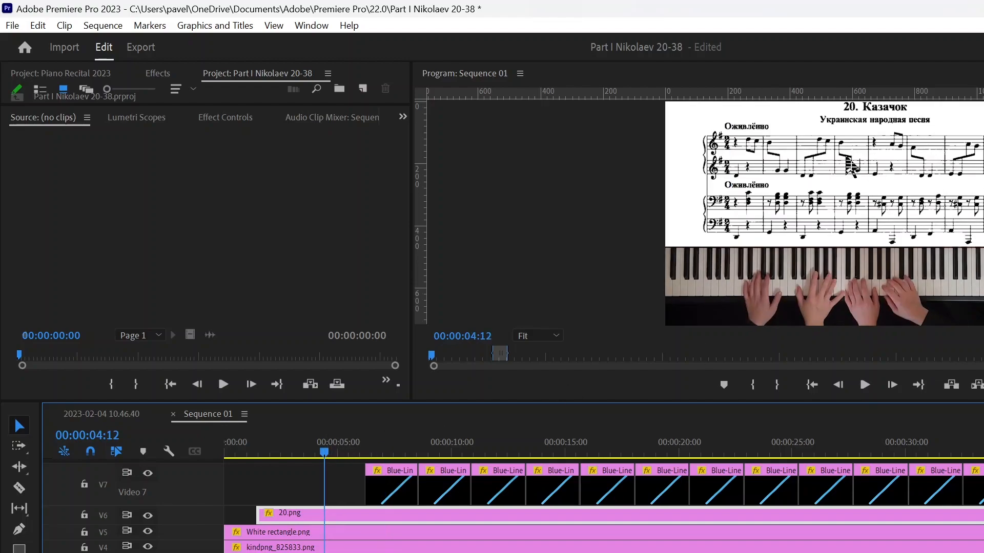
mouse_move(906, 281)
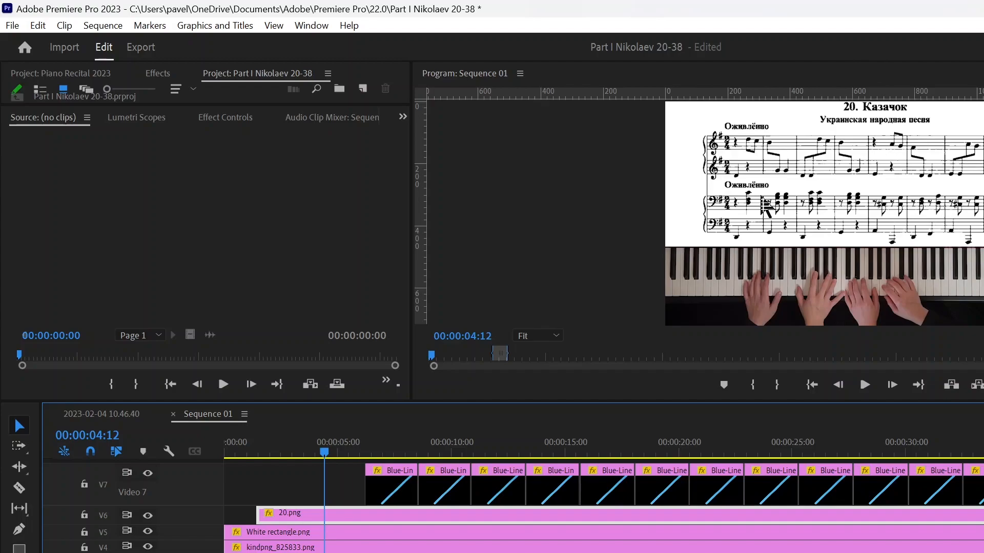
mouse_move(690, 197)
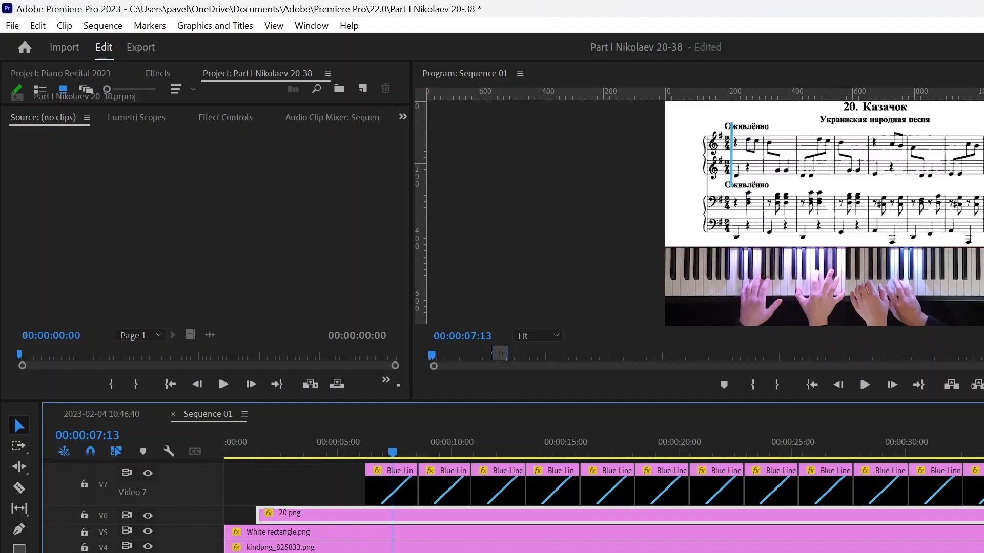
mouse_move(677, 223)
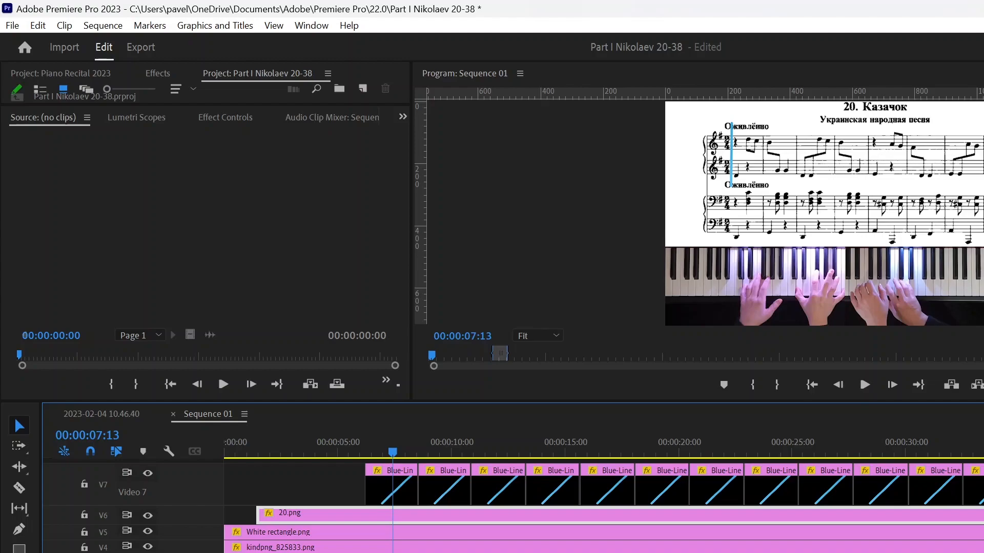
mouse_move(729, 231)
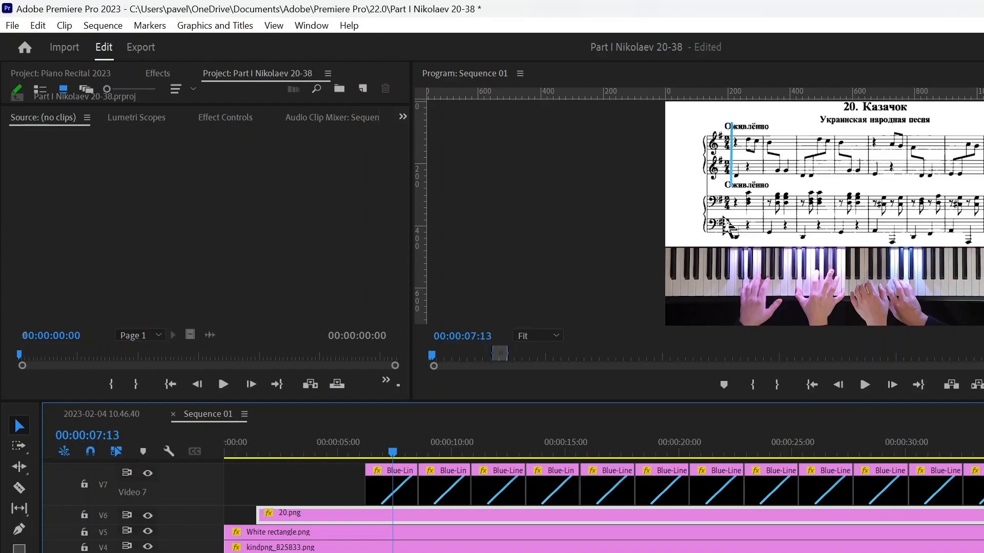
mouse_move(735, 323)
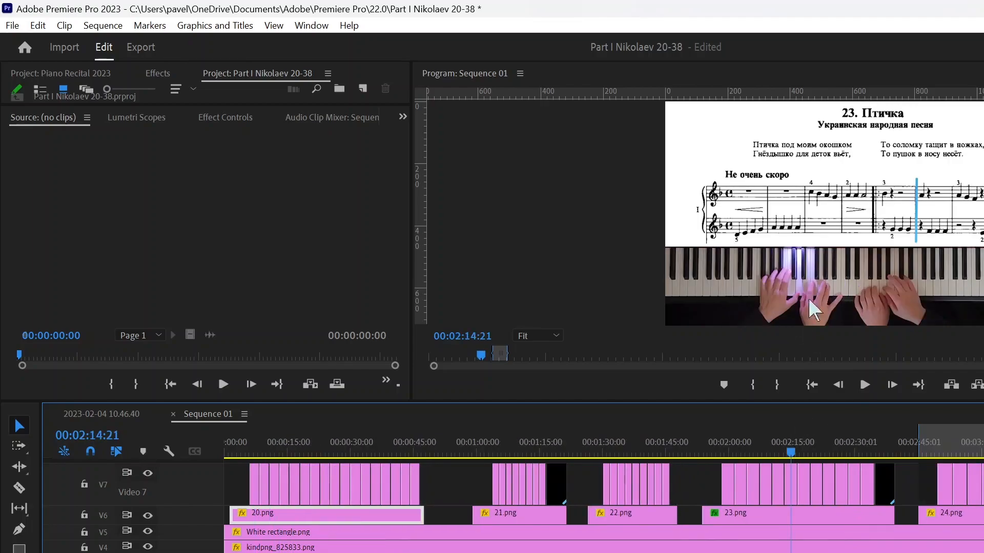
mouse_move(841, 360)
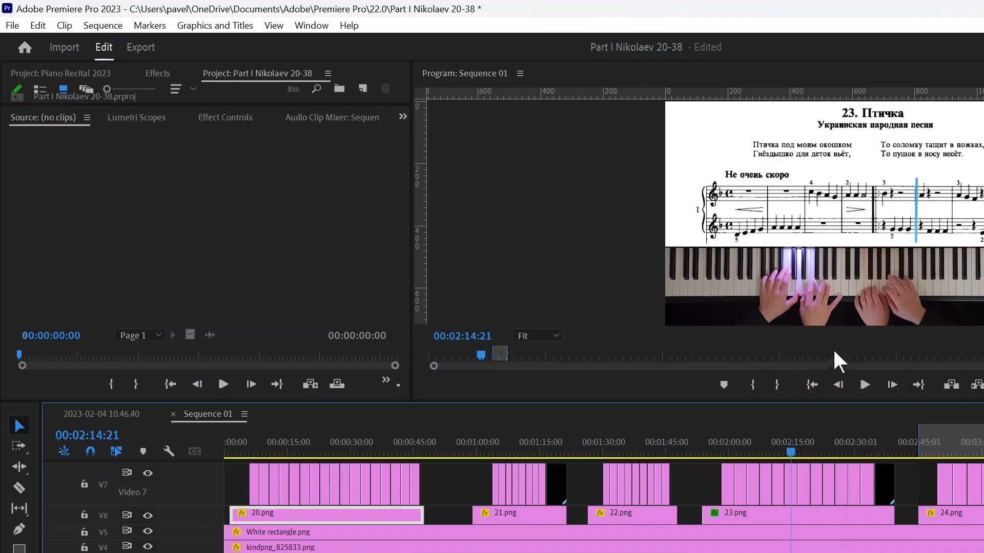
mouse_move(678, 254)
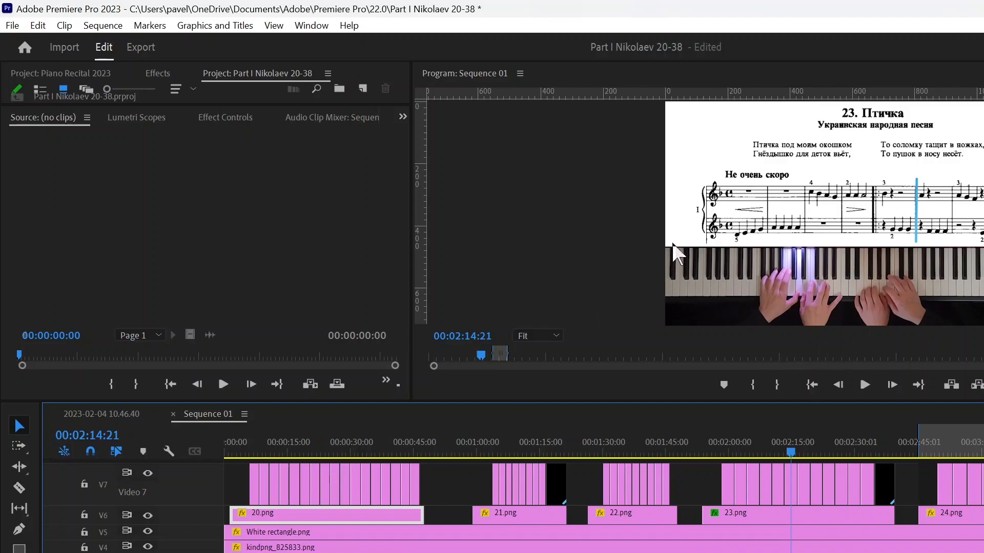
mouse_move(930, 341)
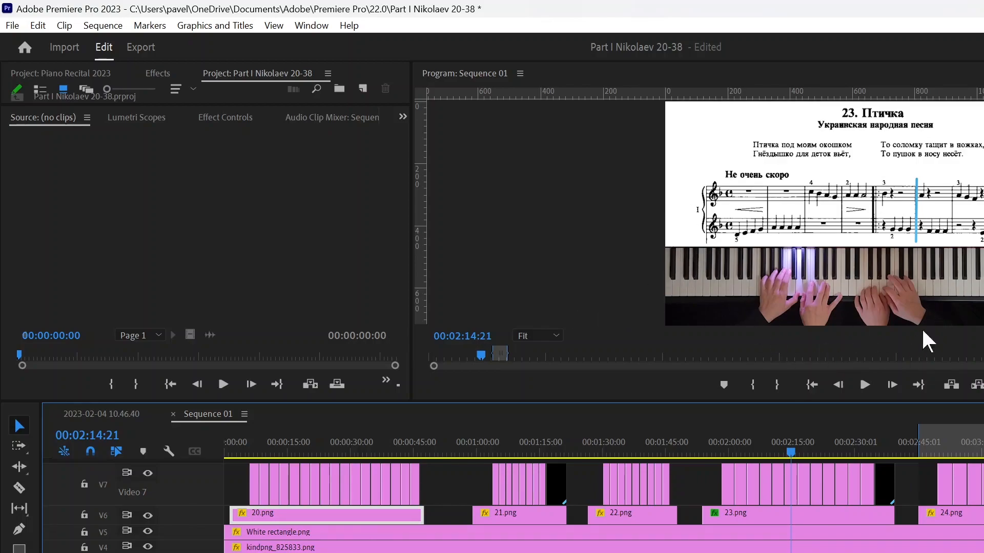
mouse_move(727, 251)
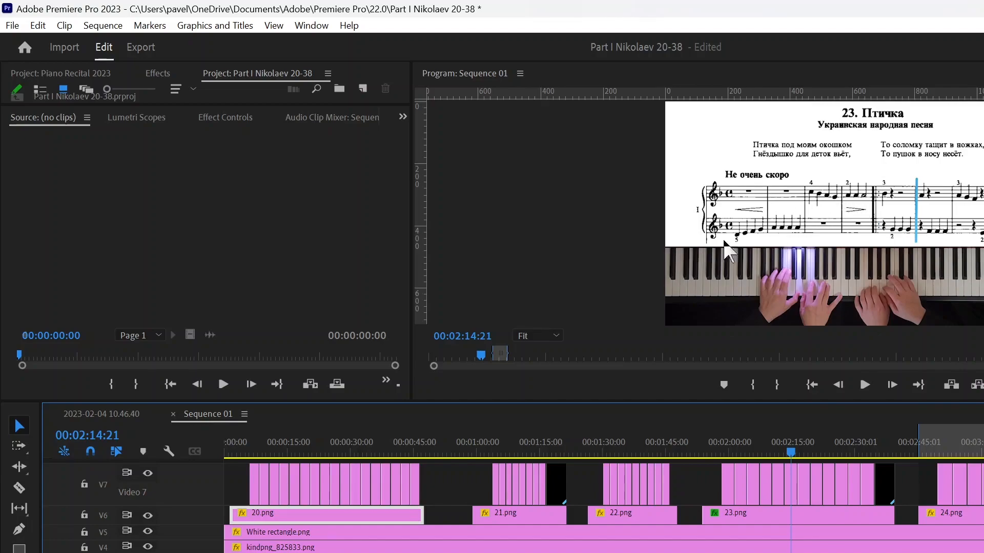
mouse_move(885, 173)
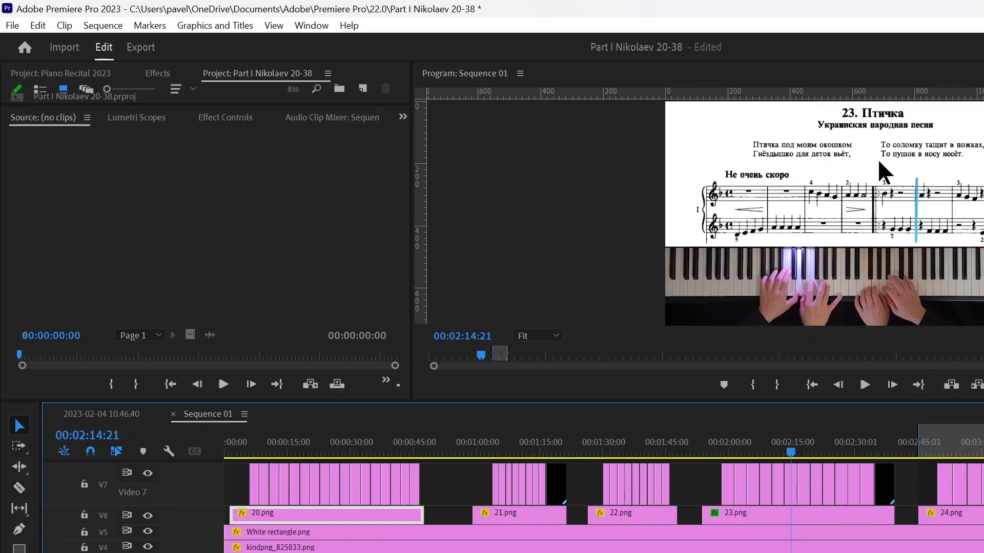
mouse_move(797, 291)
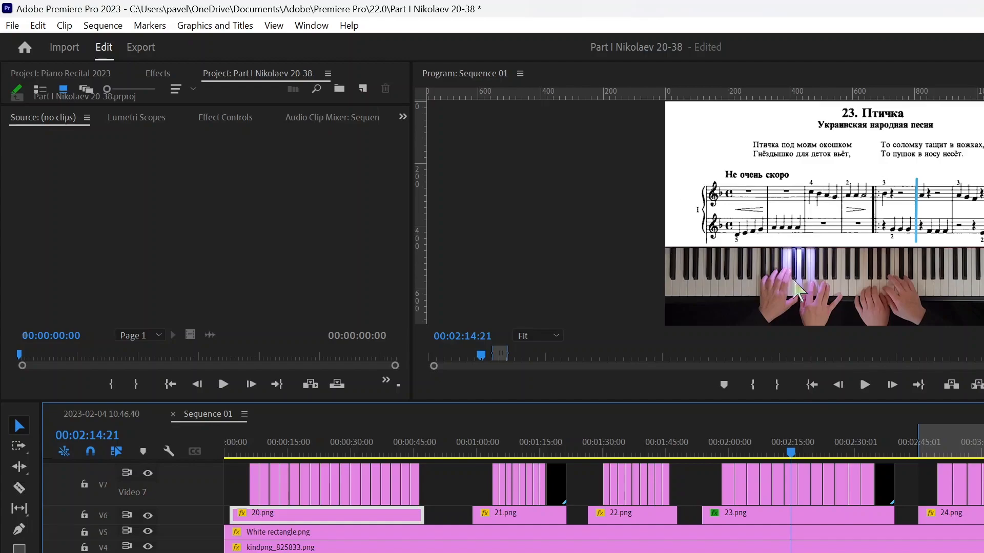
Move the playhead to piece 20's measure lines, then back to its opening
left_click(322, 451)
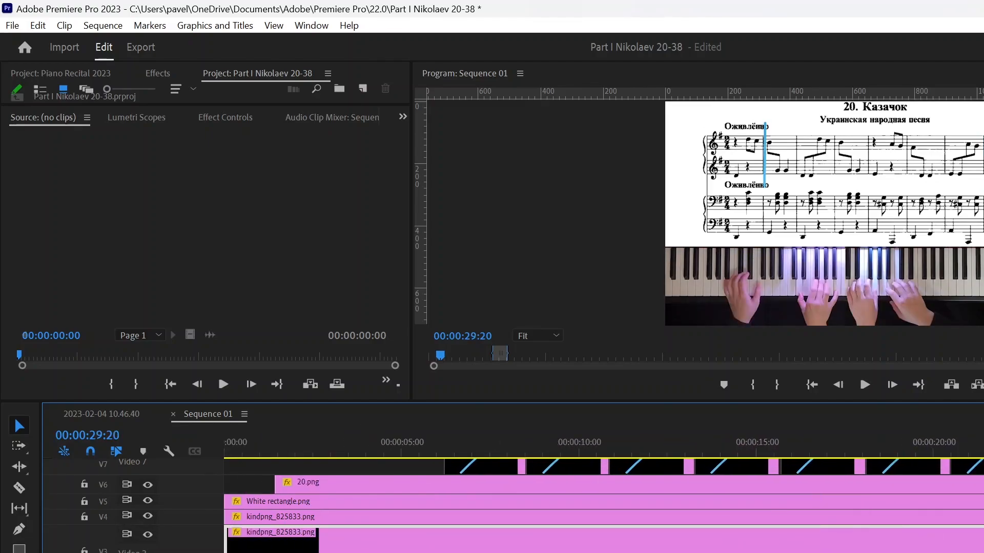
left_click(445, 442)
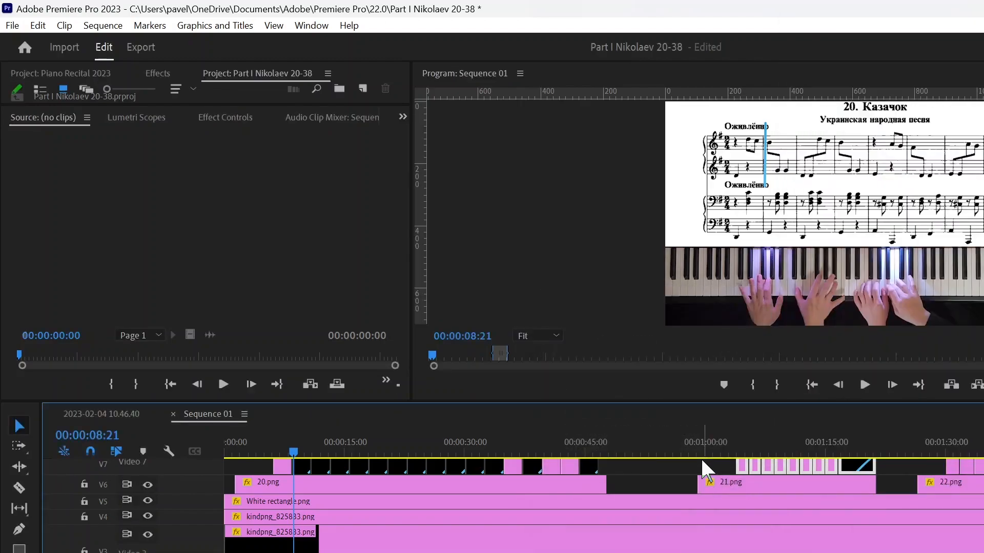
mouse_move(699, 420)
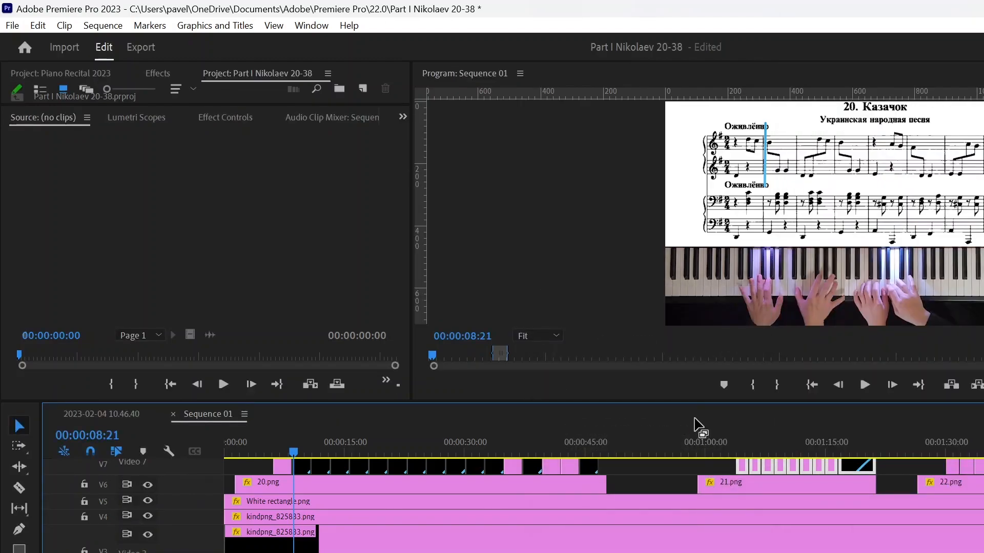
Jump the playhead to about 00:02:16:09 in piece 23 'Ptichka'
left_click(667, 443)
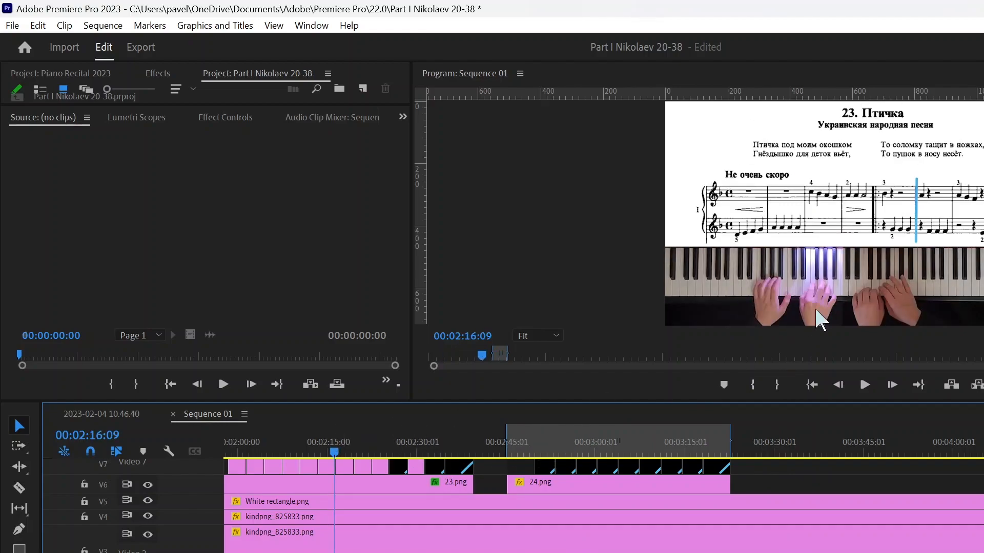
mouse_move(841, 279)
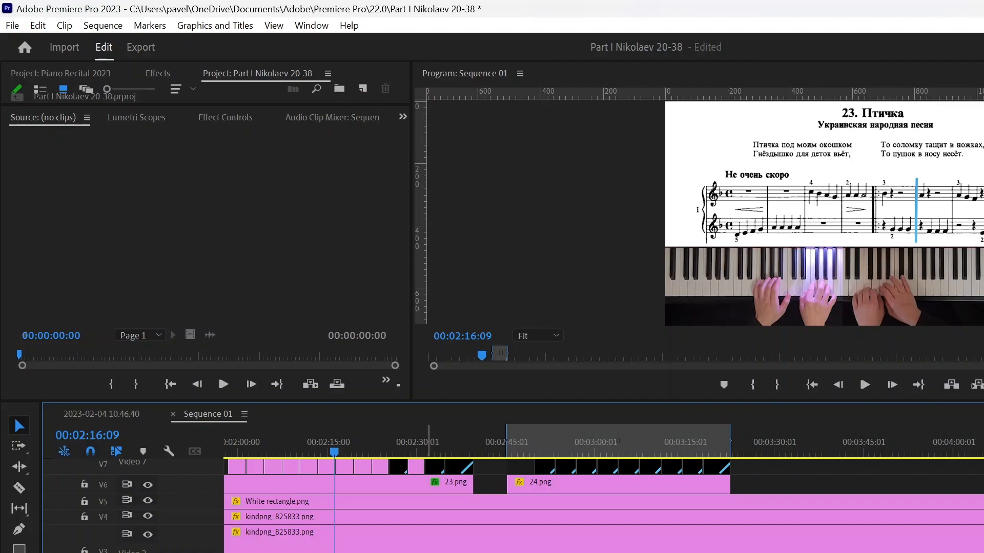
mouse_move(867, 237)
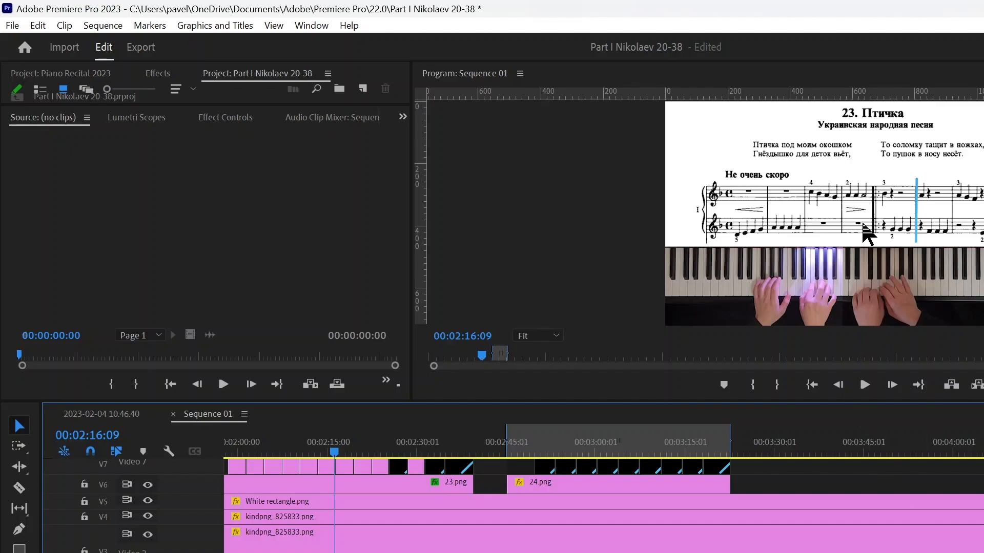
mouse_move(849, 313)
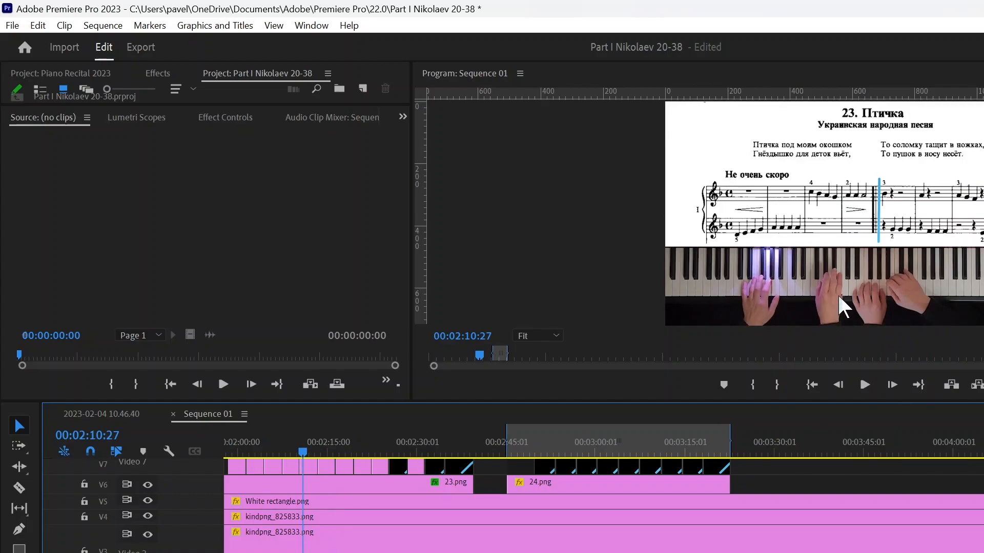
mouse_move(861, 344)
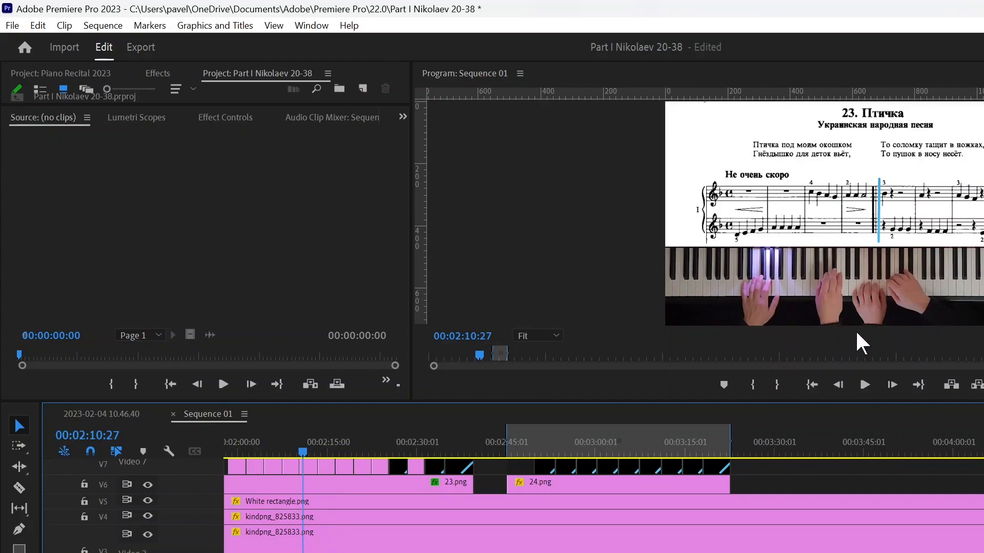
mouse_move(853, 286)
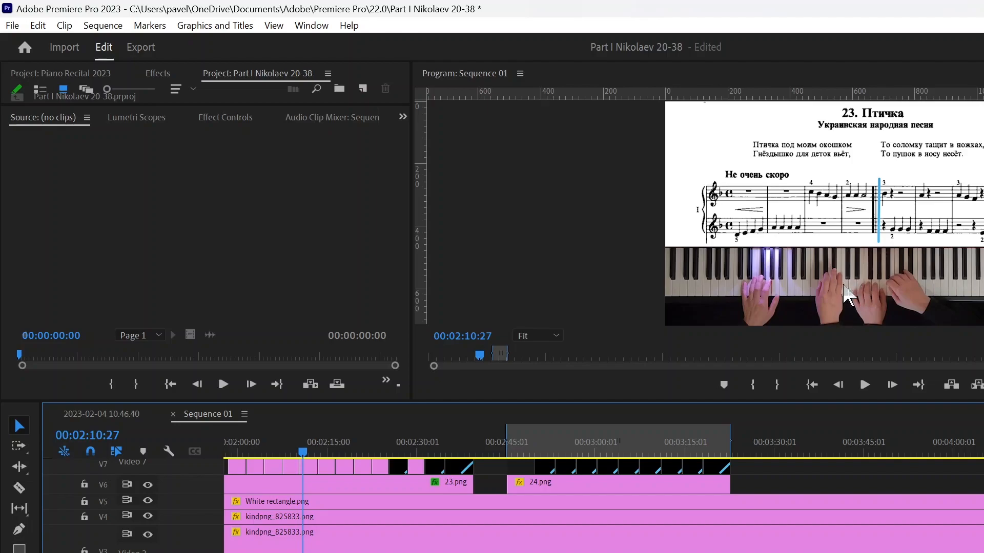
mouse_move(850, 288)
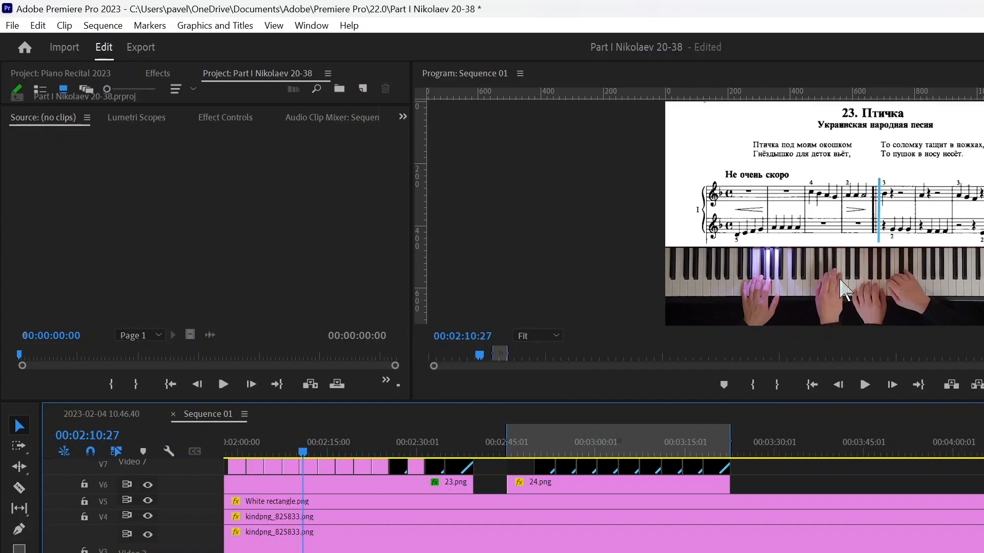
mouse_move(870, 288)
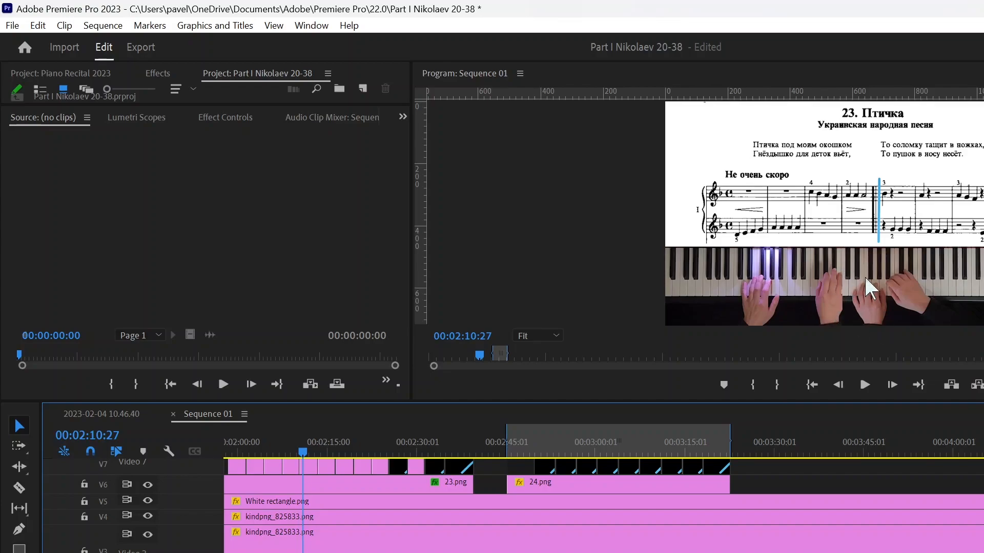
mouse_move(838, 303)
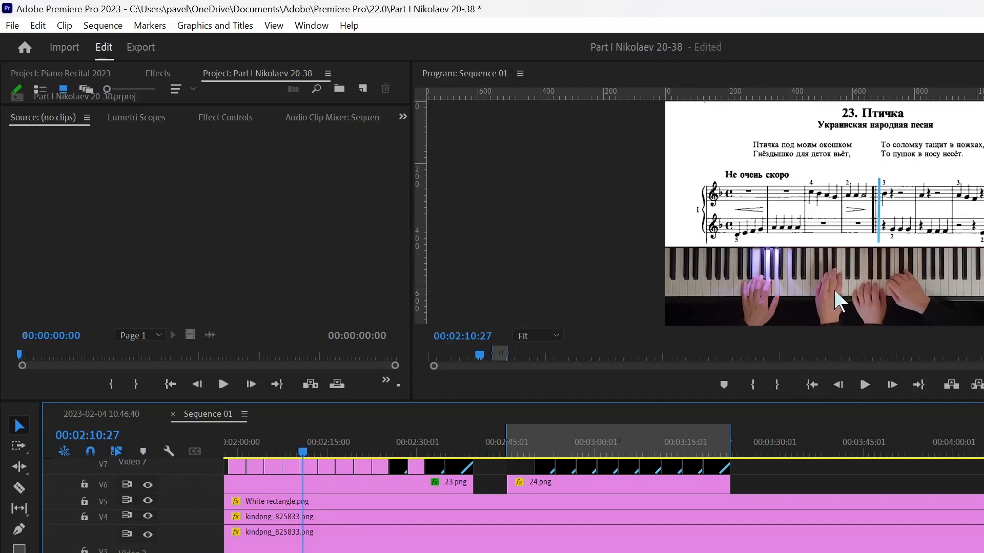
mouse_move(852, 288)
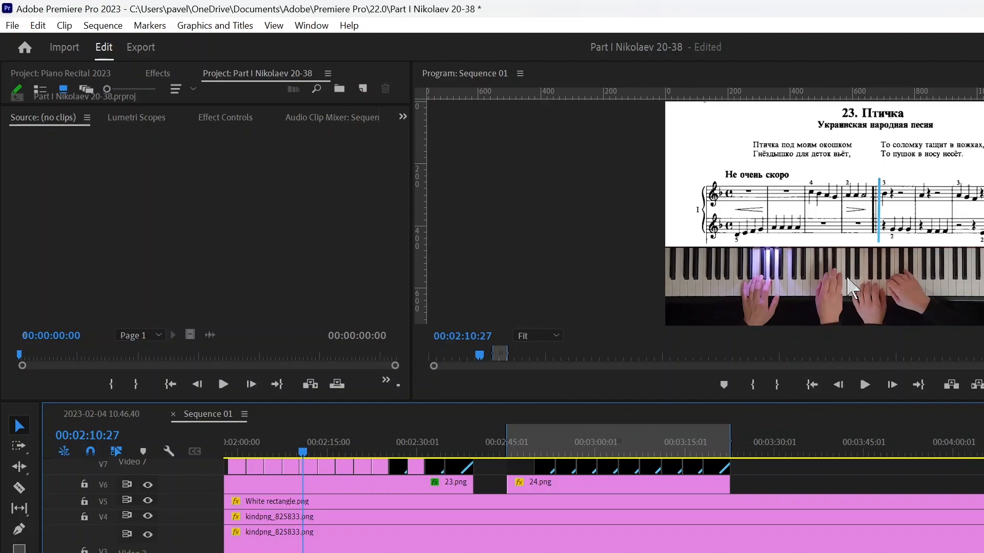
mouse_move(879, 266)
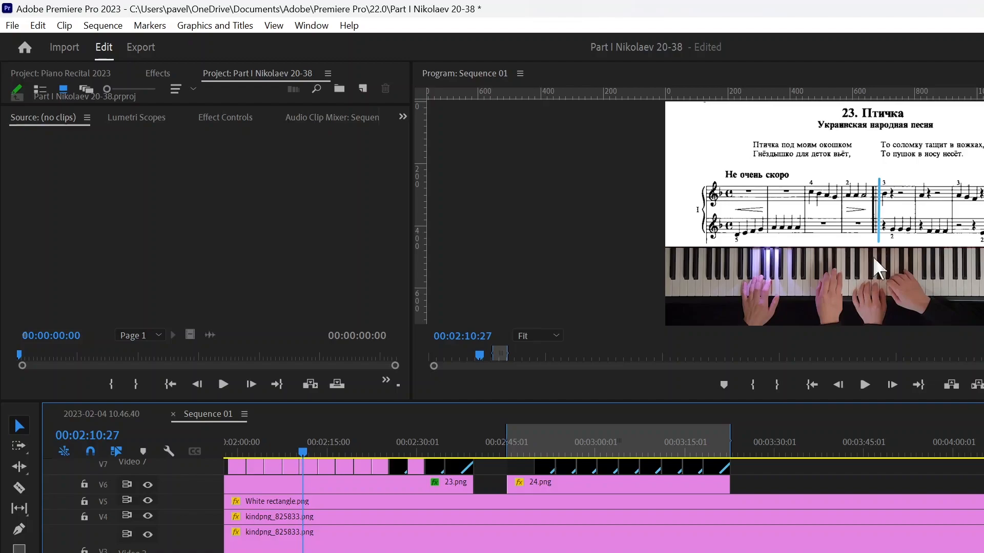